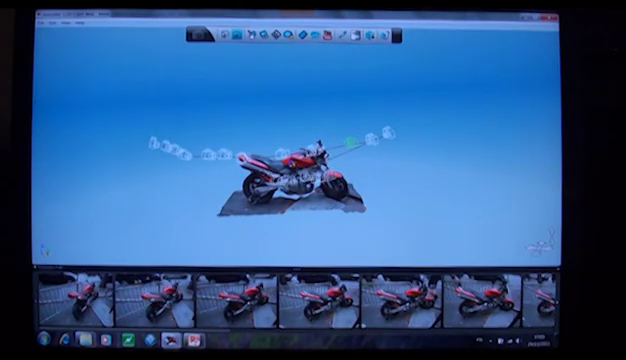
# - Open the motorbike project to view its textured mesh with the camera stations
pyautogui.click(235, 304)
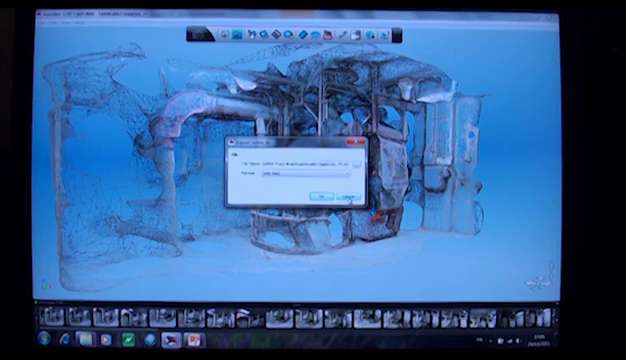
# - Bring up the factory model and open the Export dialog with its Format dropdown
pyautogui.click(317, 194)
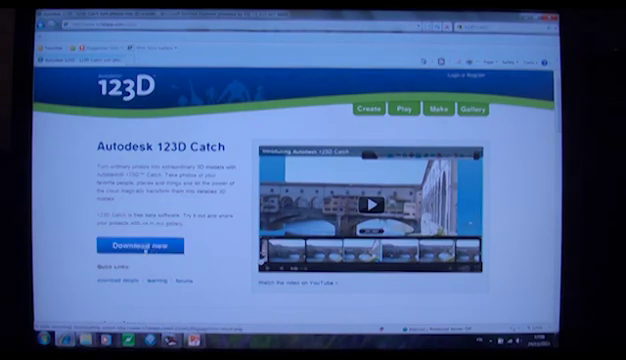
# - Scroll down the 123D Catch page to the at-a-glance overview and learning videos
pyautogui.scroll(-3)
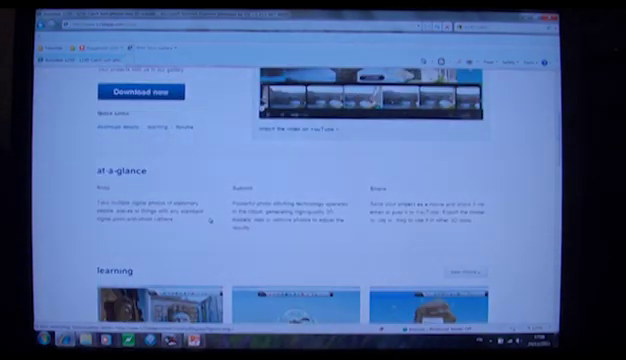
pyautogui.scroll(-3)
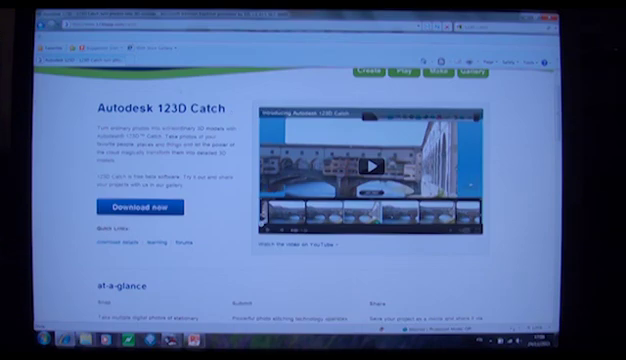
pyautogui.scroll(-3)
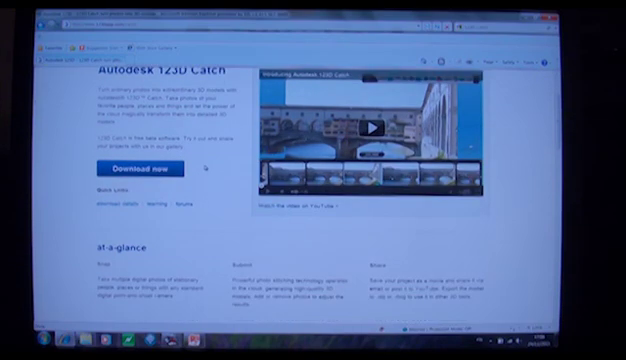